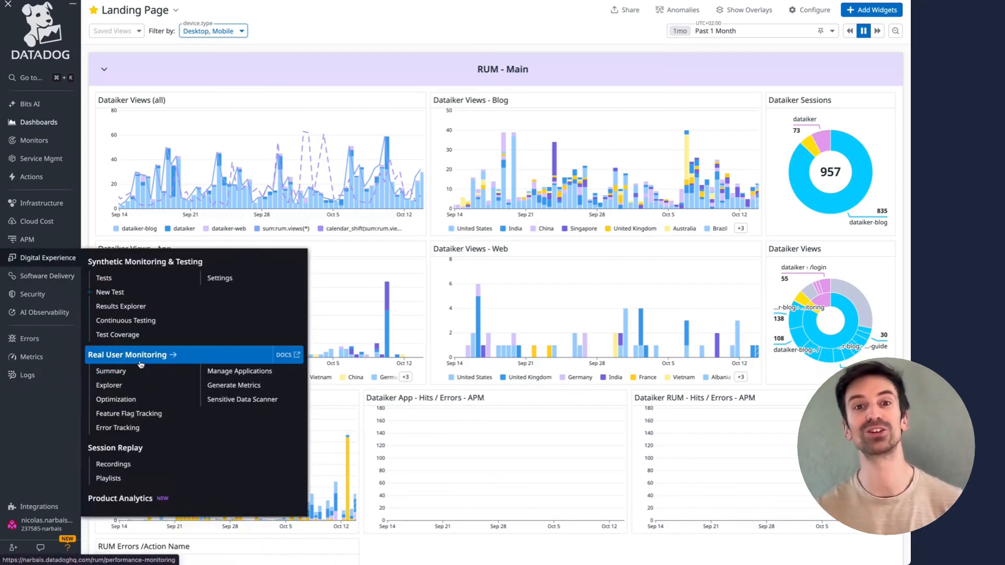
# Step: Open the RUM summary for the dataiker application and go to its Sessions Explorer
pyautogui.click(110, 370)
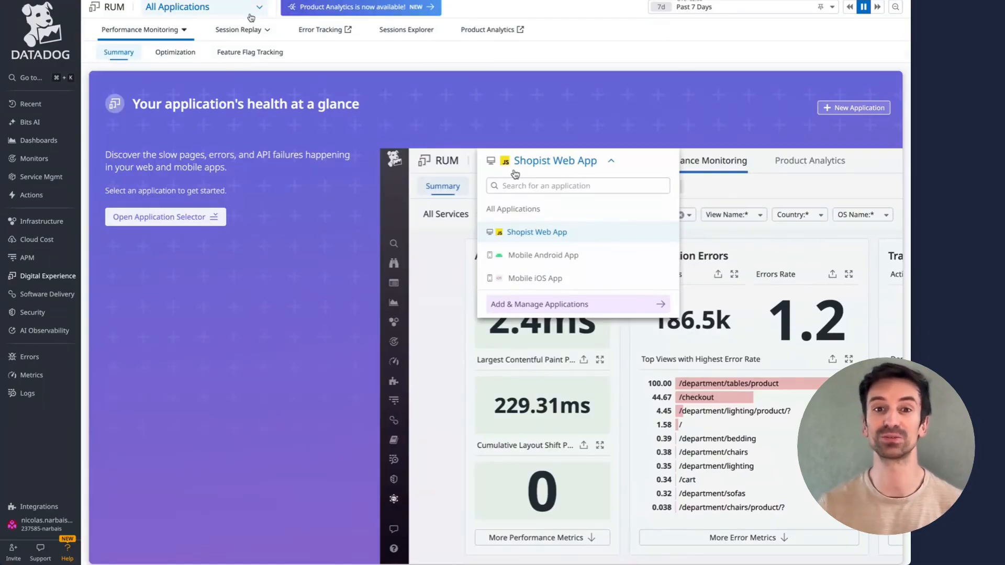
pyautogui.click(204, 8)
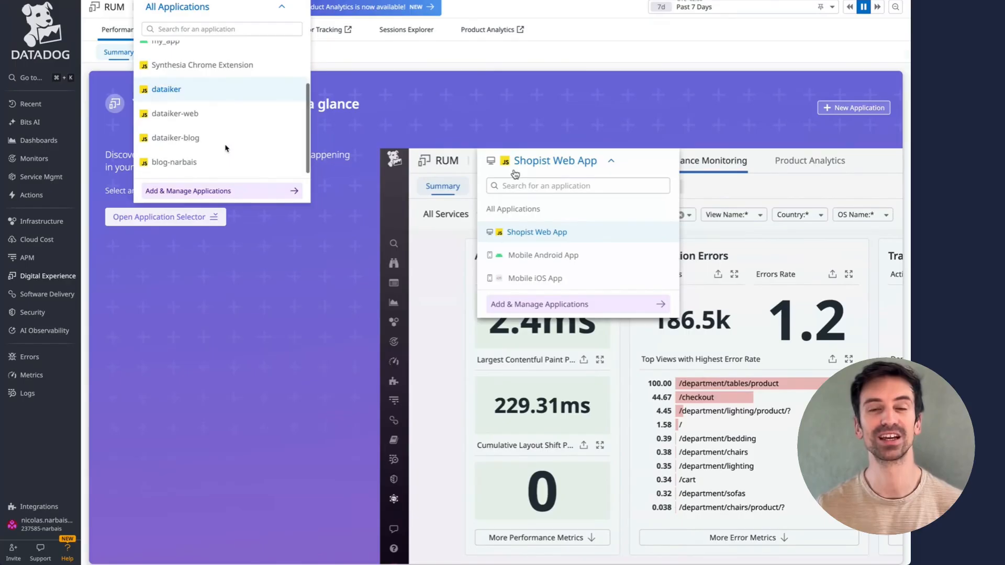
pyautogui.click(166, 89)
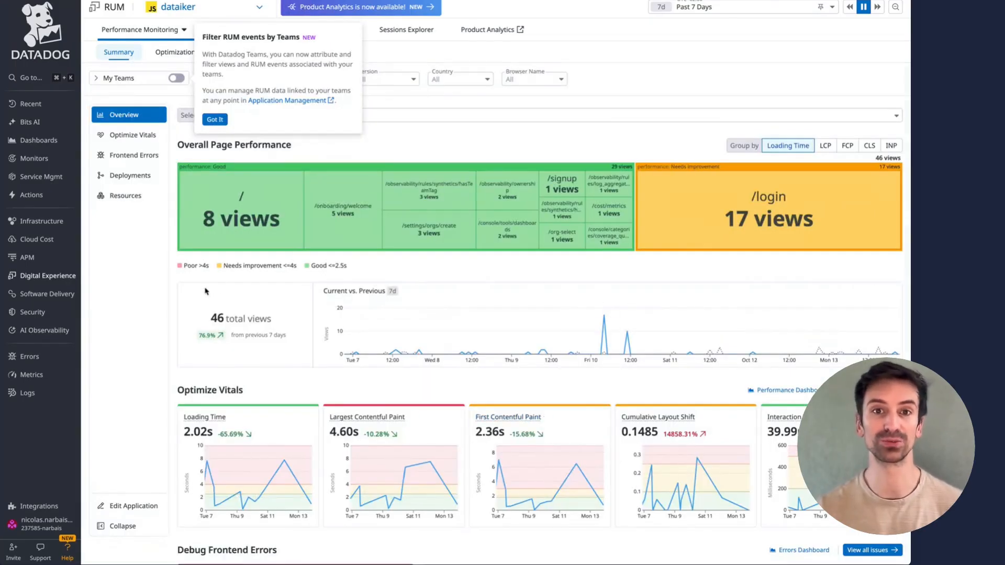
pyautogui.click(213, 120)
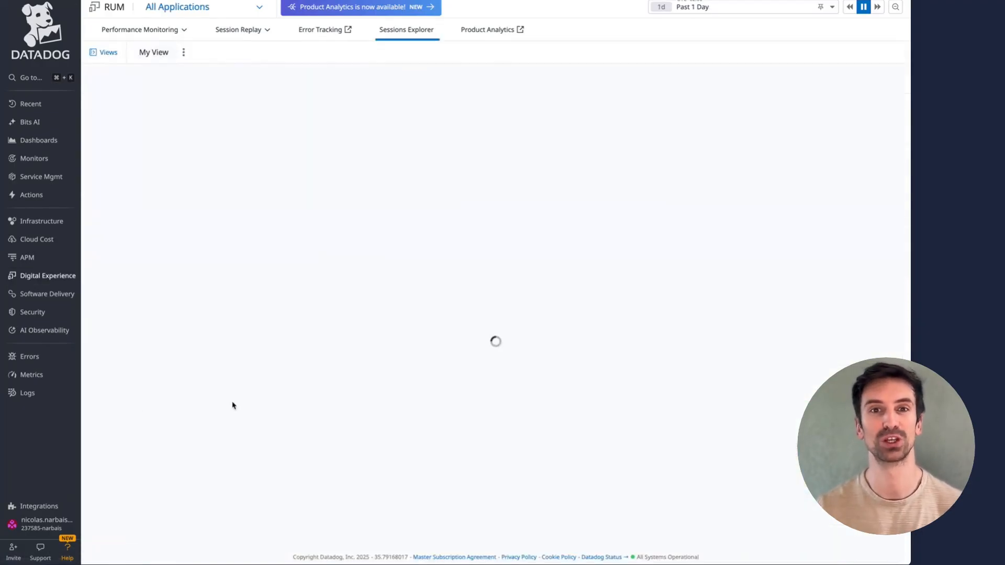
# Step: Browse the RUM event types and search the facets for 'user' / 'usr' on the 45-session list
pyautogui.click(199, 8)
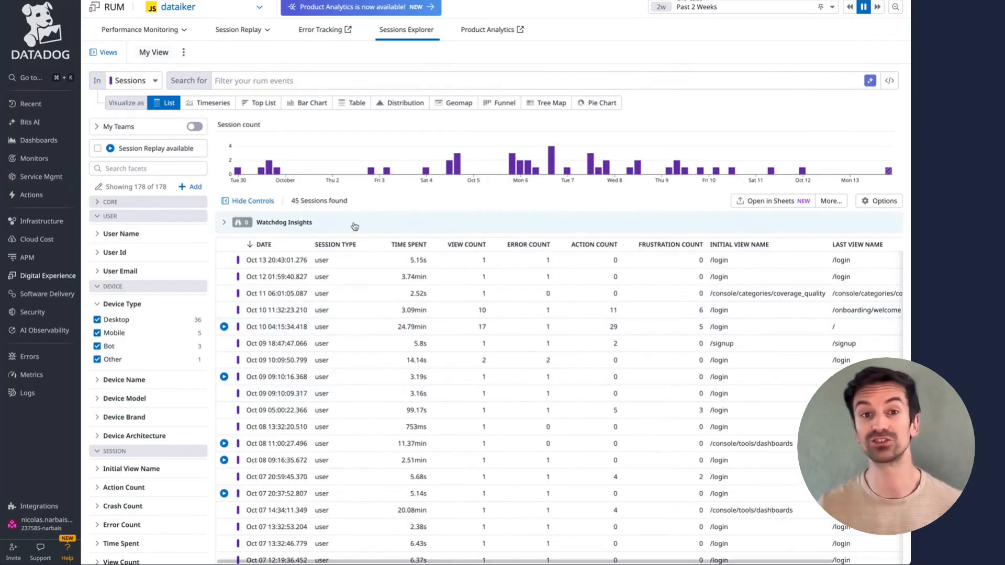
pyautogui.click(133, 81)
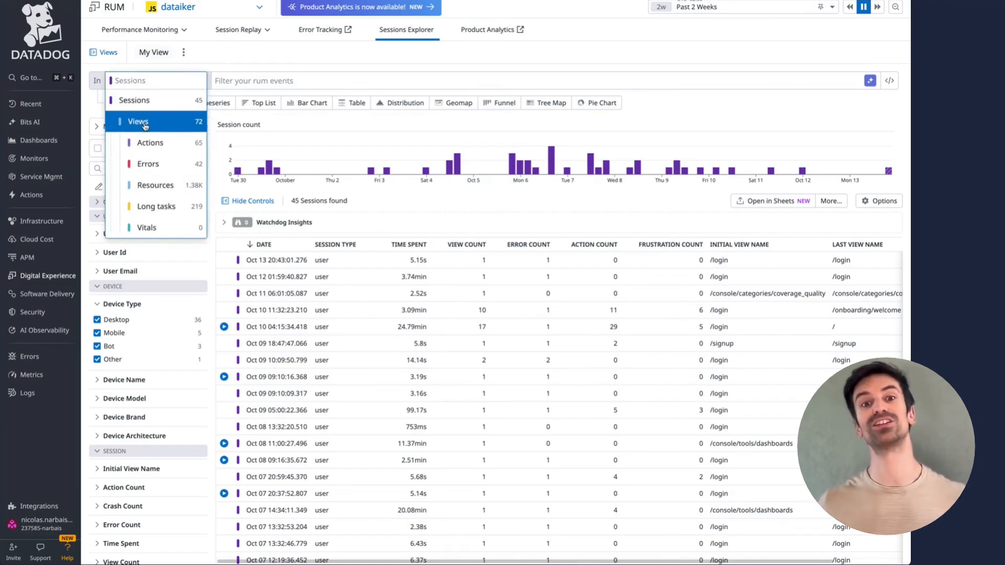
pyautogui.moveTo(154, 185)
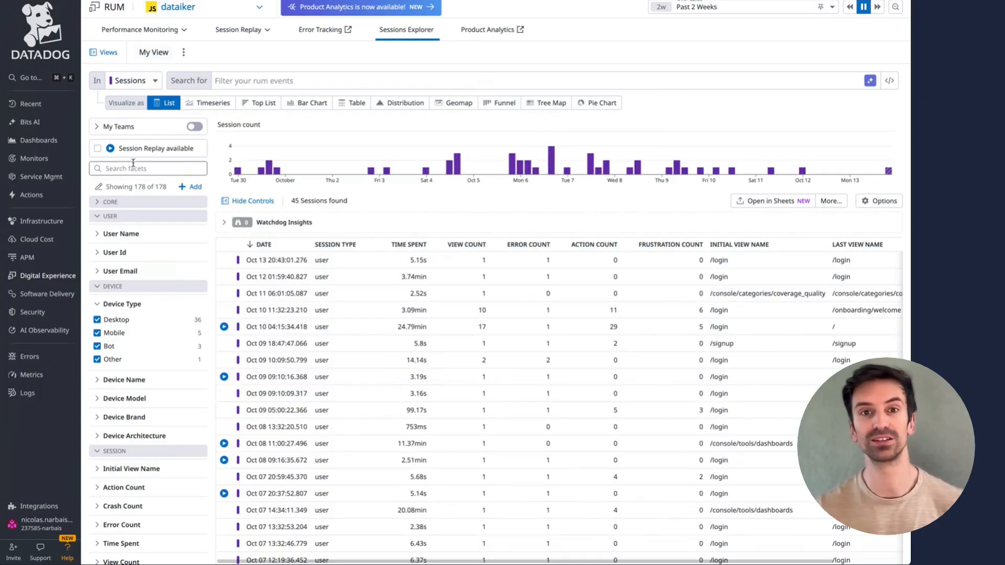
pyautogui.write('user')
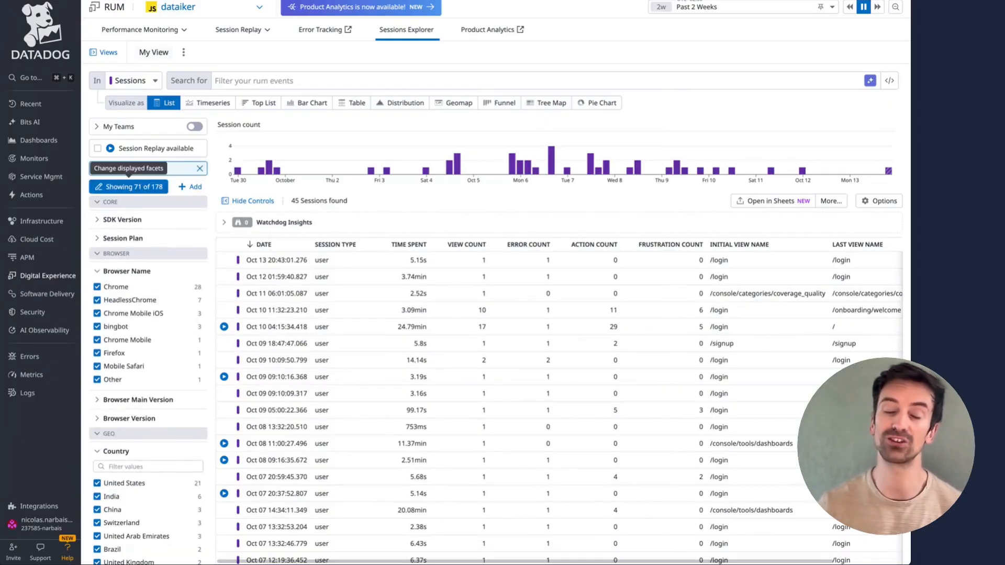
pyautogui.write('usr')
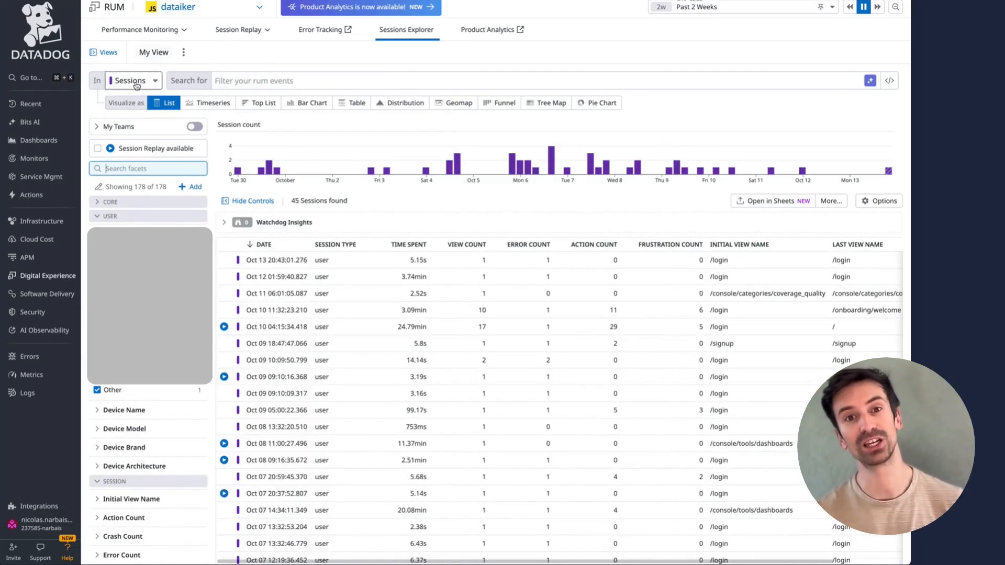
# Step: Switch the explorer to Views narrowed to the /observability/ownership page
pyautogui.click(130, 81)
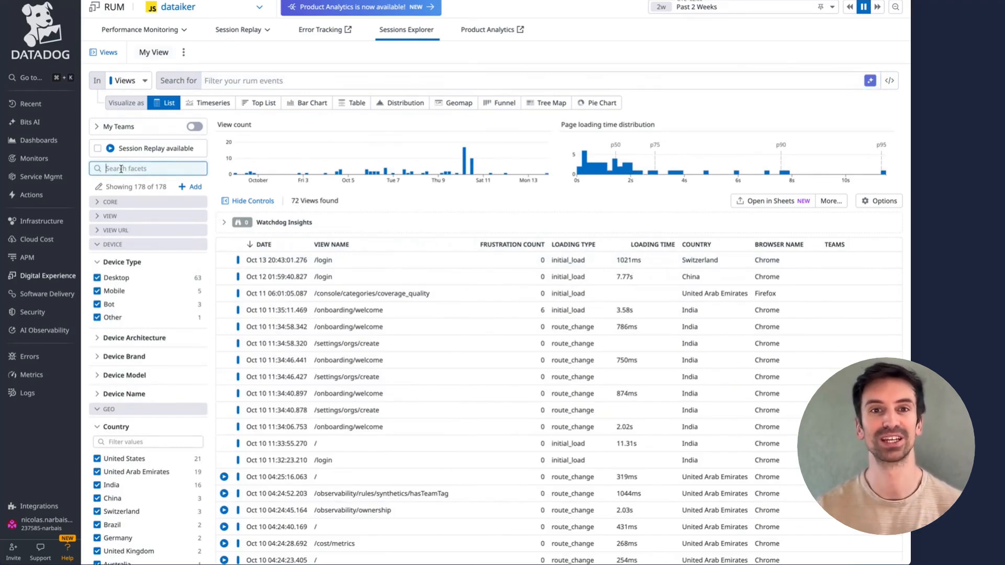
pyautogui.scroll(-3)
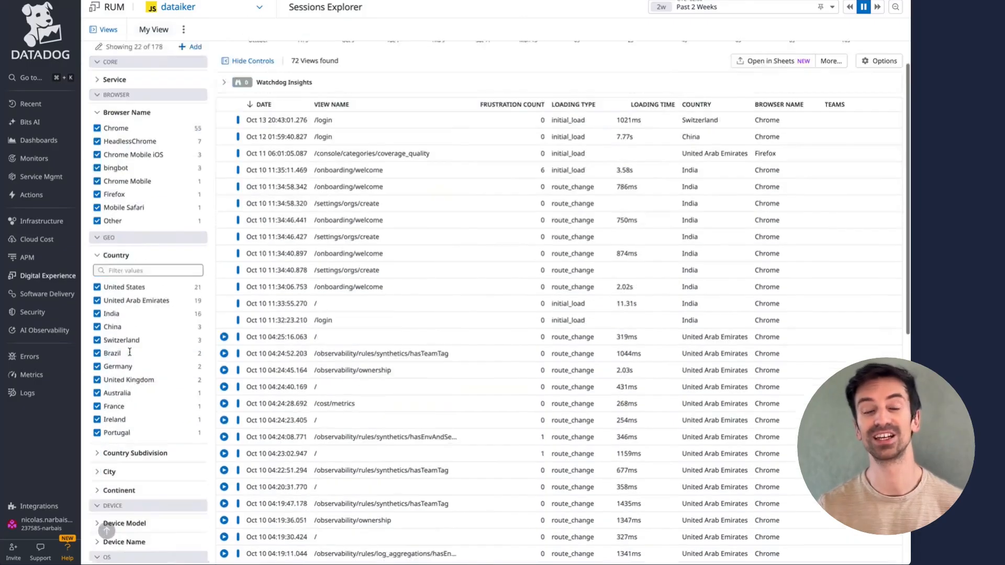
pyautogui.scroll(-3)
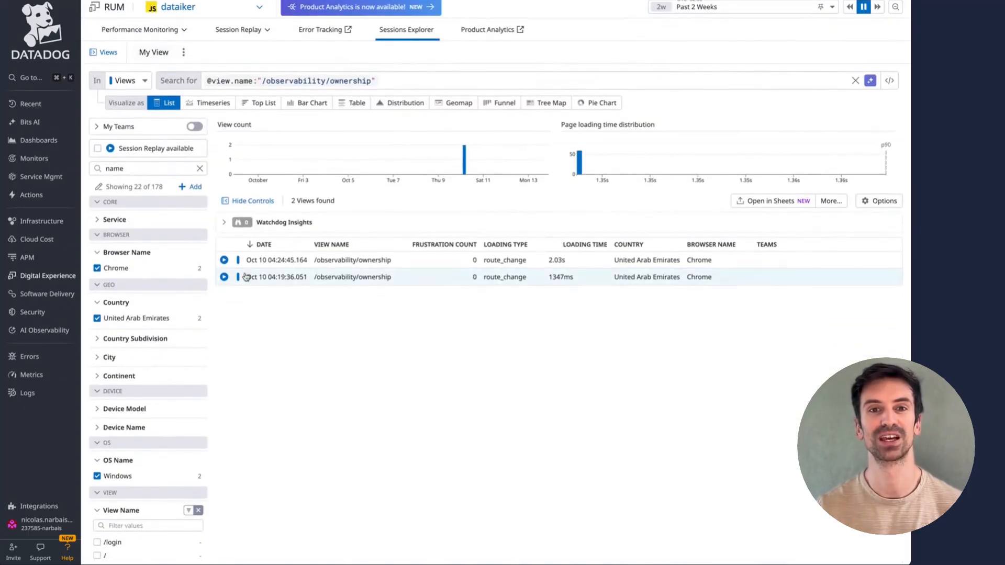
# Step: Switch the explorer to Errors and clear the view name filter, listing 42 errors
pyautogui.click(124, 80)
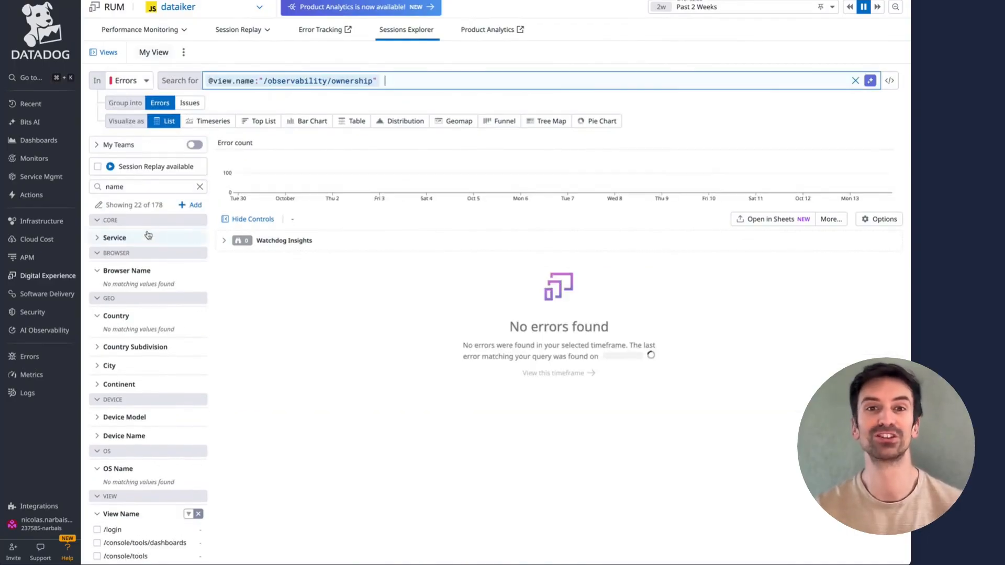
pyautogui.click(854, 80)
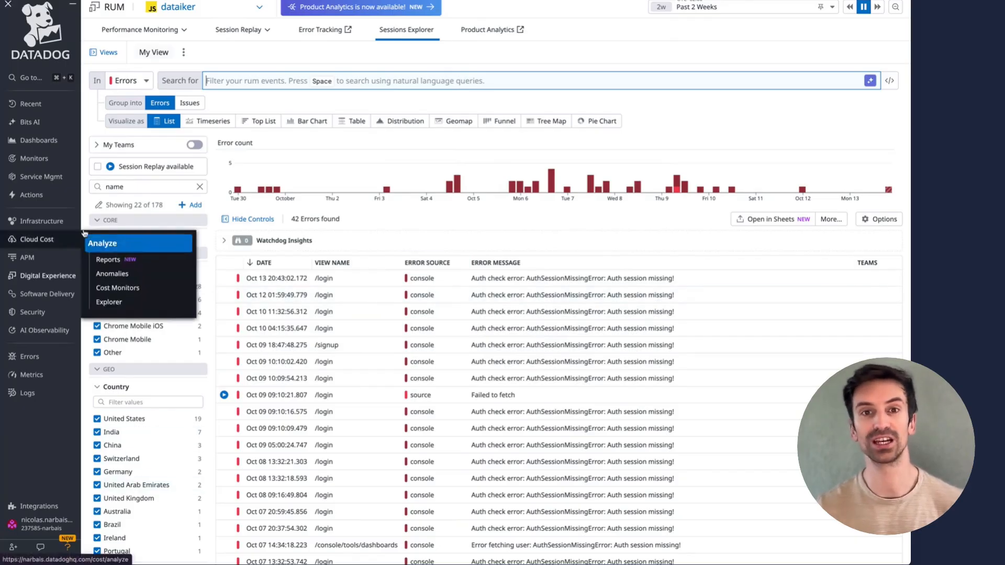
pyautogui.click(127, 81)
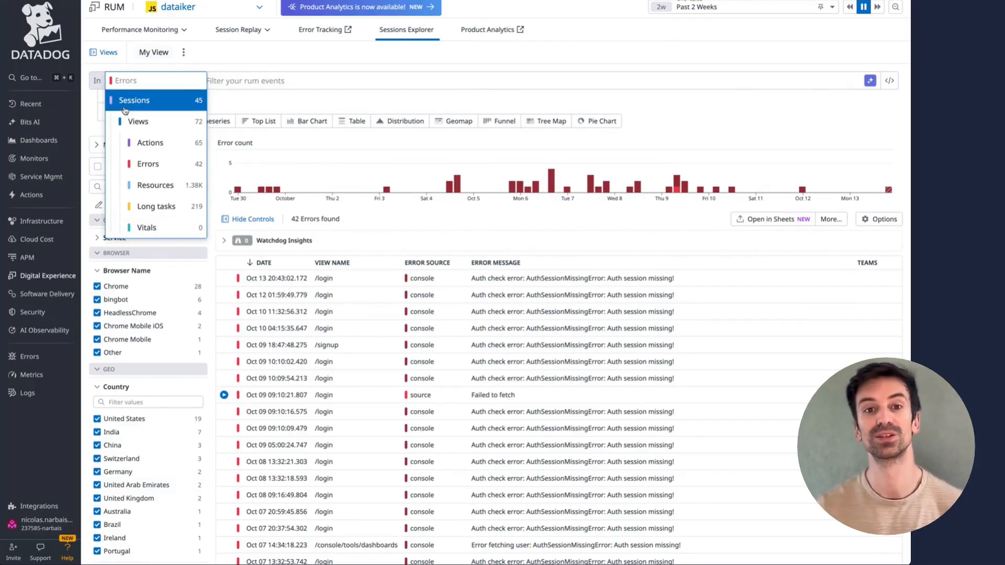
# Step: Select Sessions as the event type so the explorer lists the 45 sessions again
pyautogui.click(133, 101)
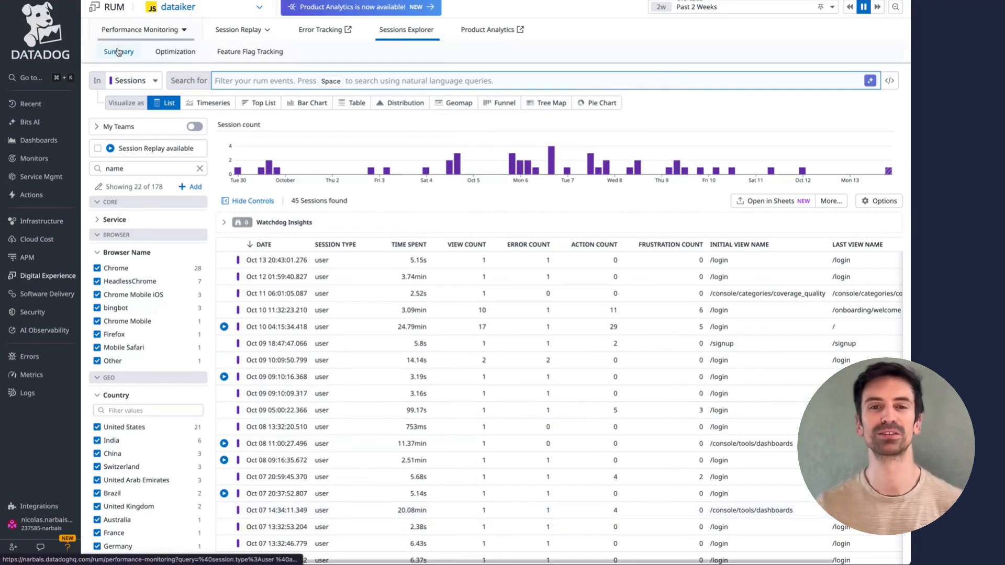
# Step: Review the performance summary's Frontend Errors and Env filter, then go to the 193-dashboard list
pyautogui.click(118, 52)
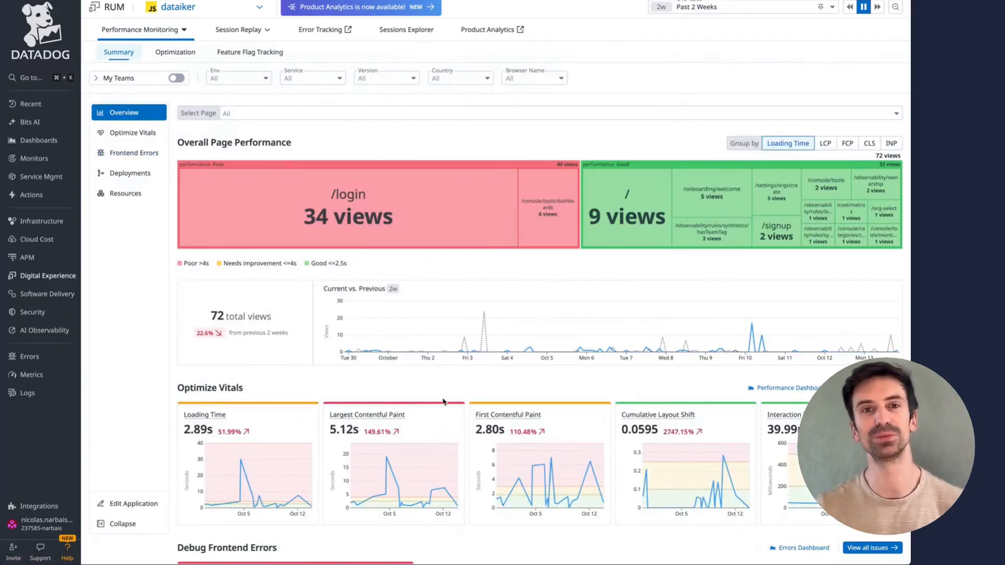
pyautogui.click(134, 87)
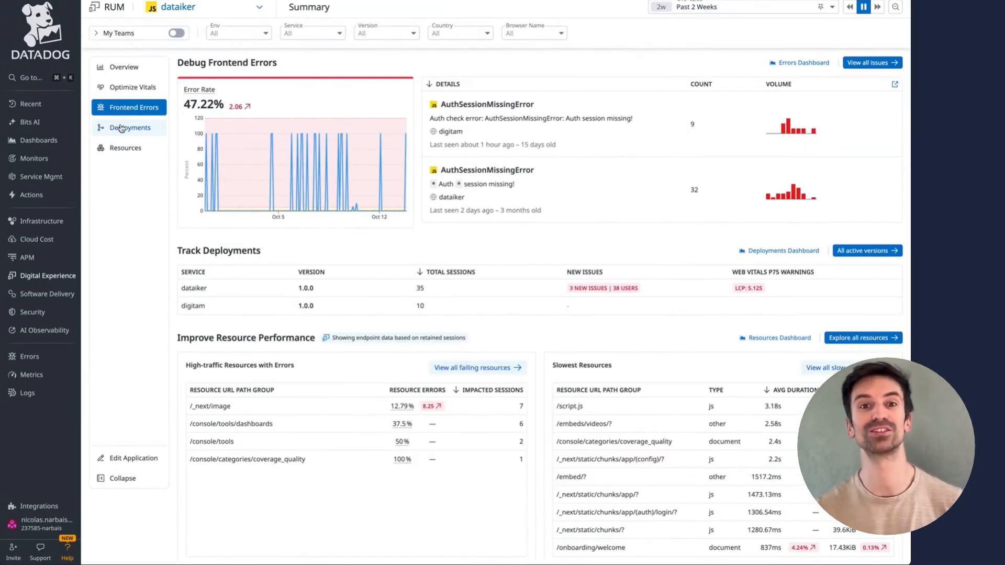
pyautogui.click(123, 67)
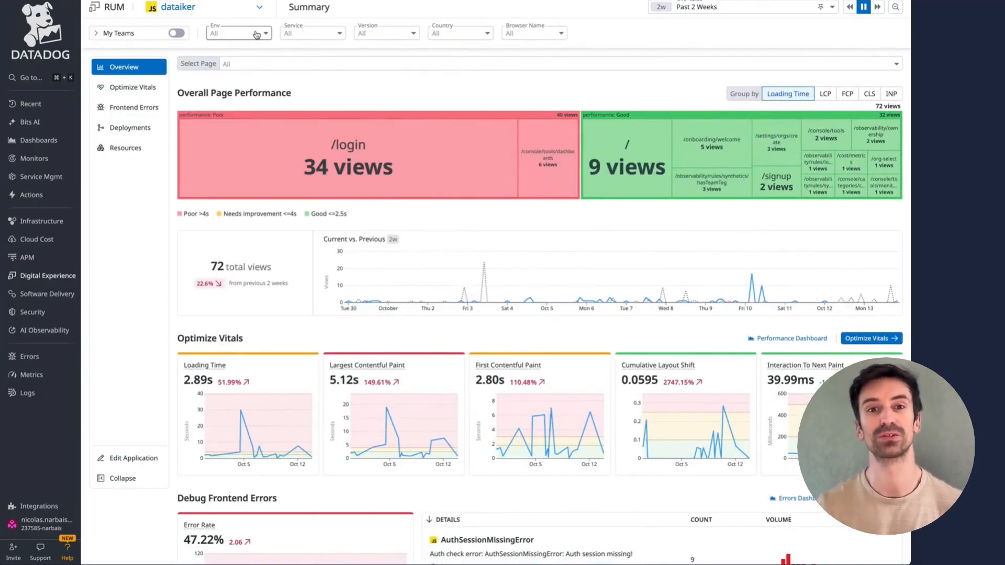
pyautogui.click(239, 32)
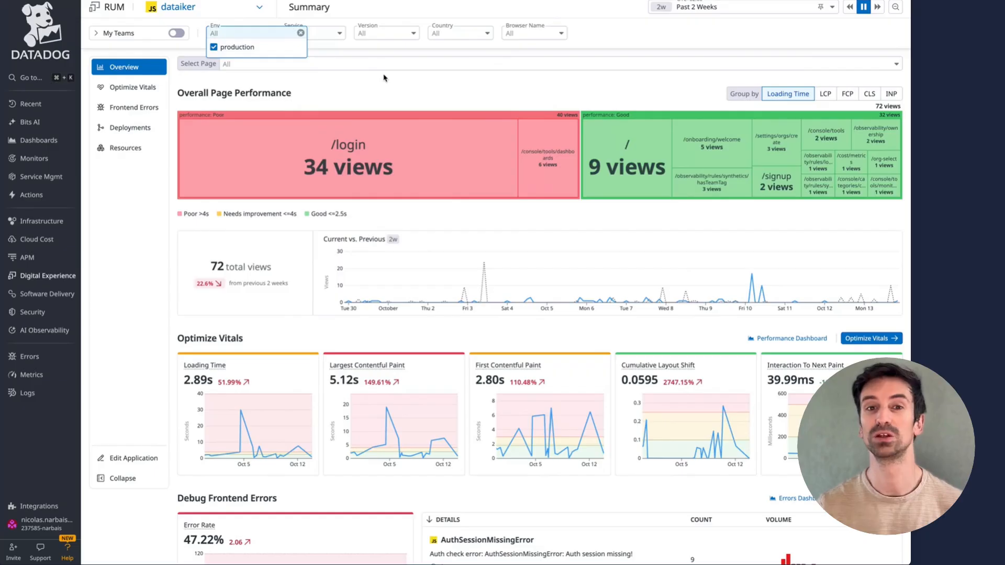
pyautogui.click(179, 7)
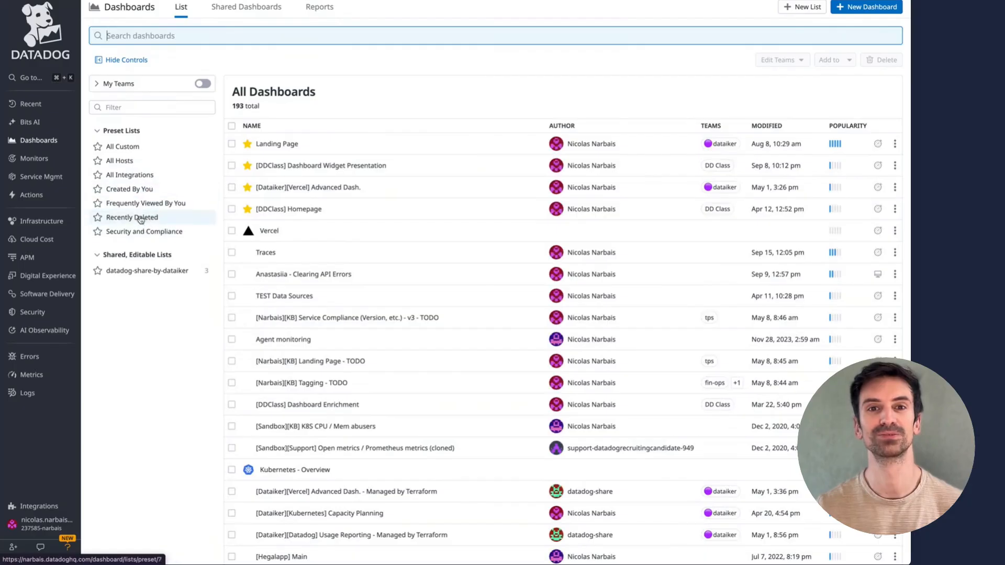
# Step: Filter integration dashboards by 'rum' and open RUM - Web App Performance
pyautogui.click(131, 175)
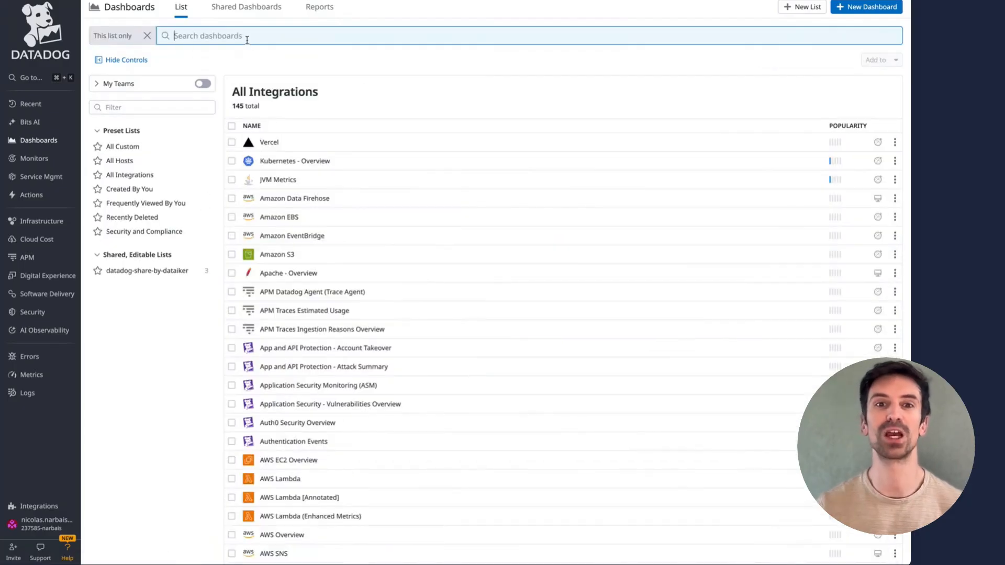
pyautogui.write('rum')
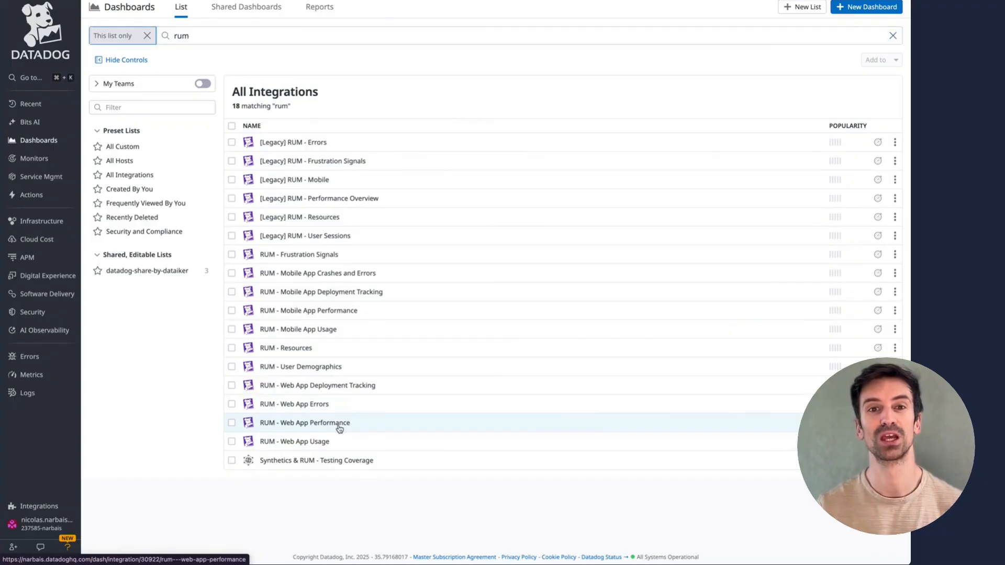
pyautogui.click(304, 422)
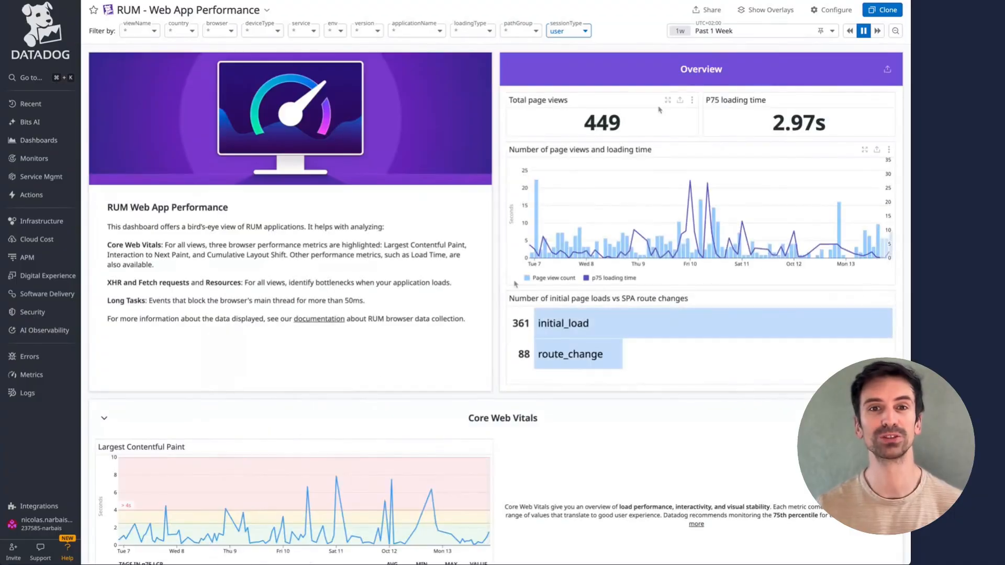
pyautogui.moveTo(136, 43)
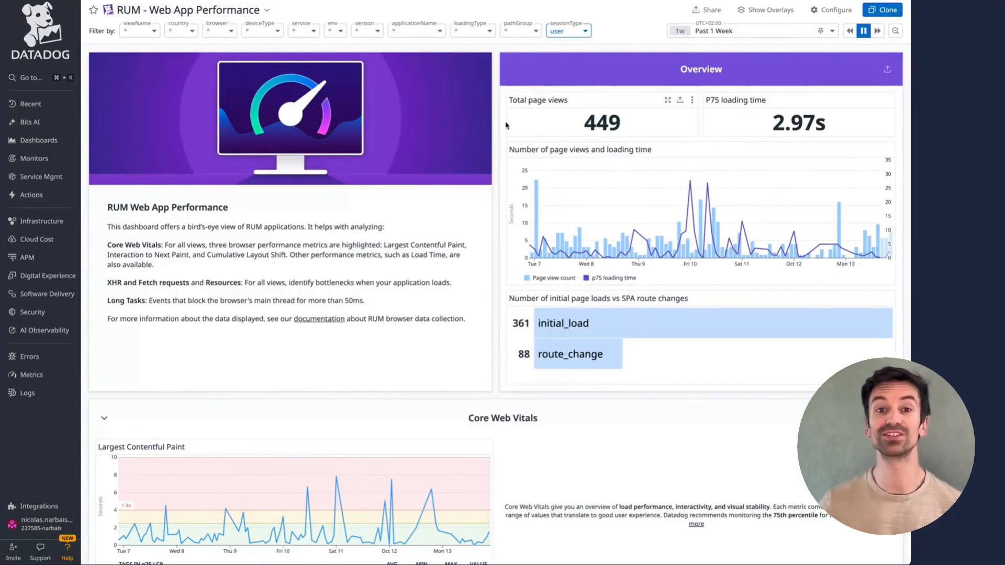
# Step: Scroll through the dashboard's Core Web Vitals, XHR and Resources widgets
pyautogui.scroll(-3)
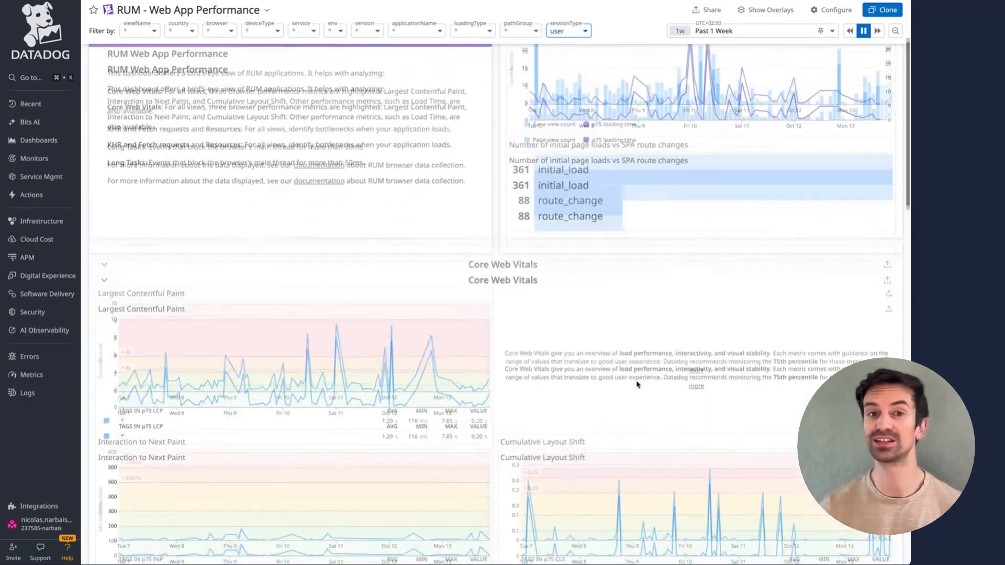
pyautogui.scroll(-3)
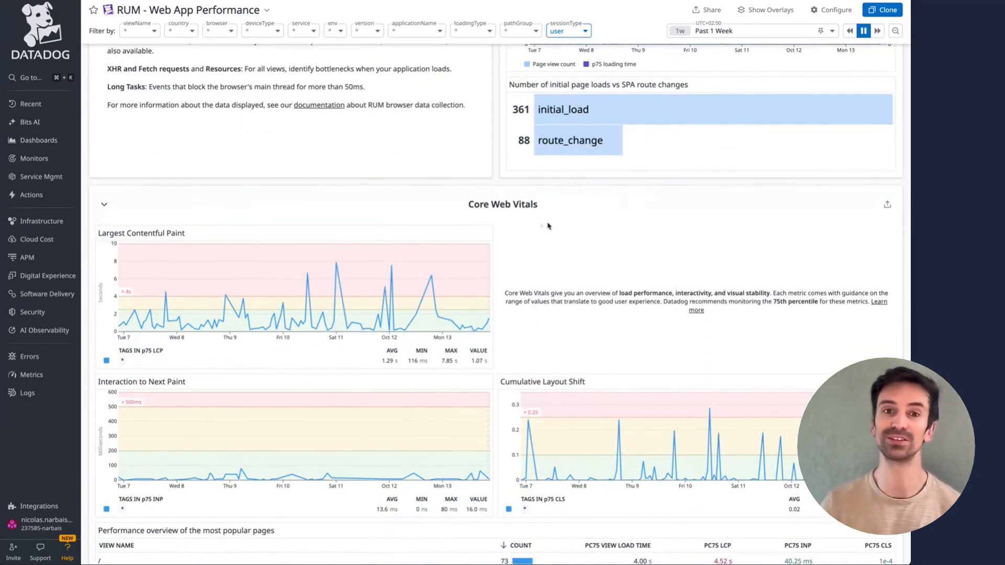
pyautogui.scroll(-3)
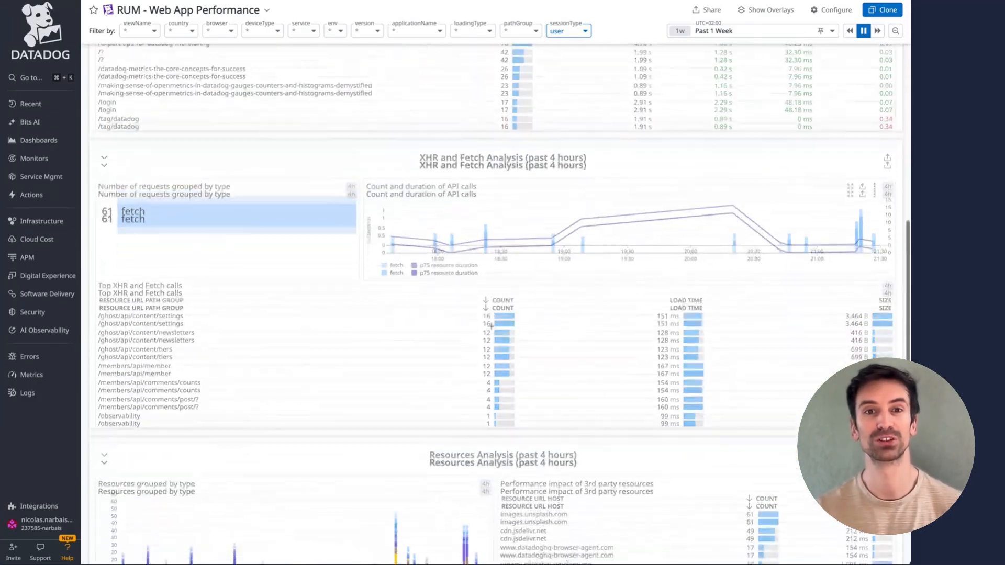
pyautogui.scroll(-3)
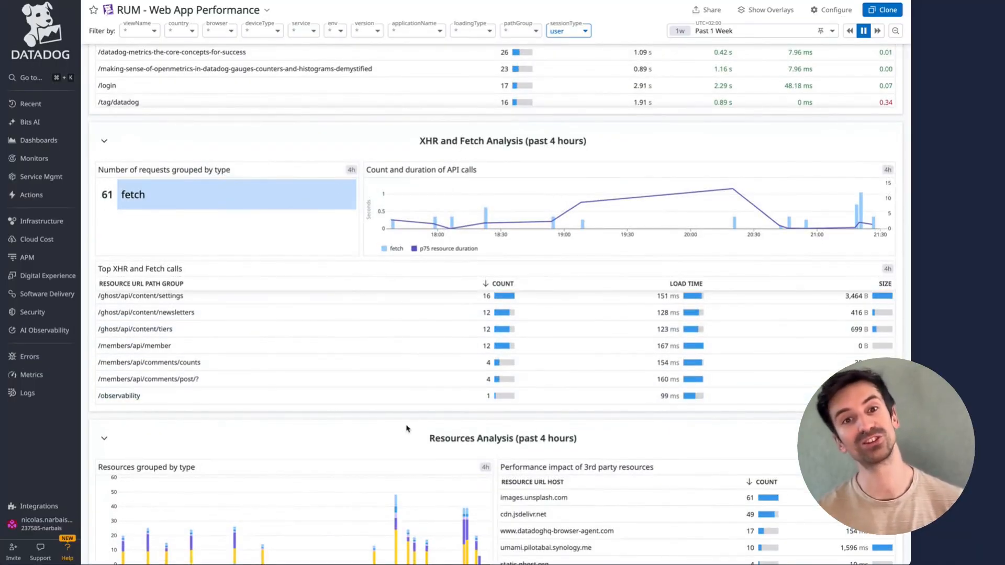
pyautogui.scroll(-3)
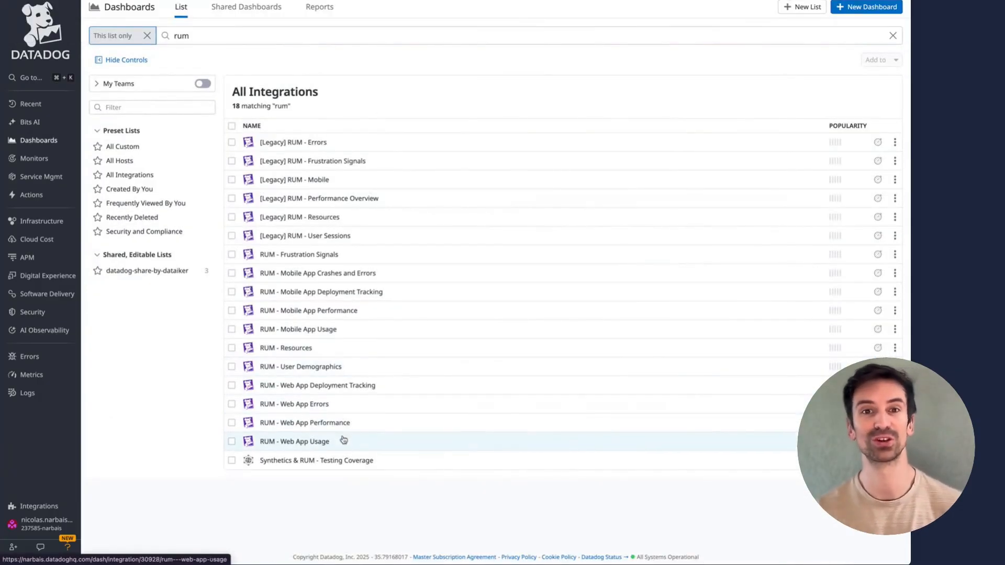
pyautogui.moveTo(300, 366)
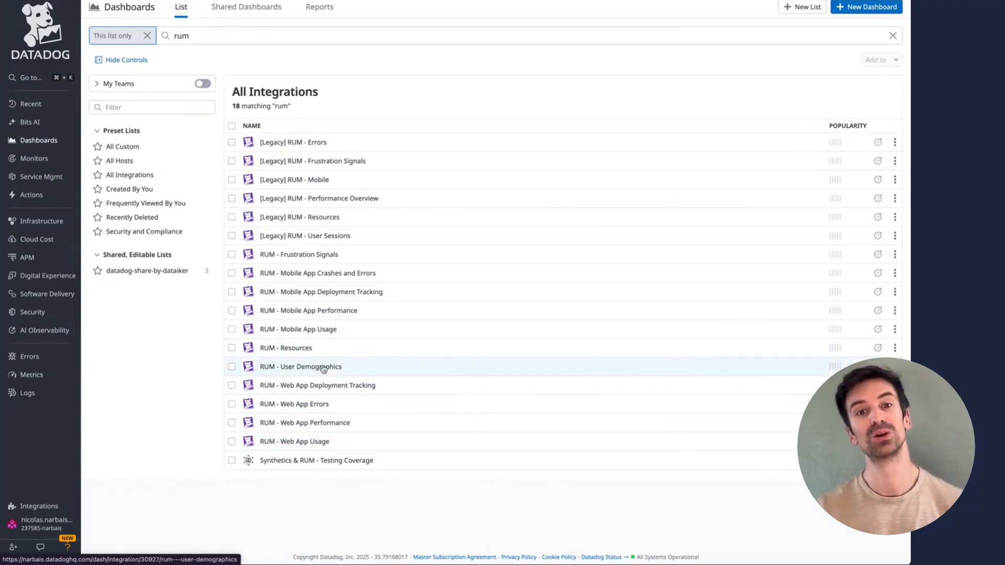
pyautogui.moveTo(401, 356)
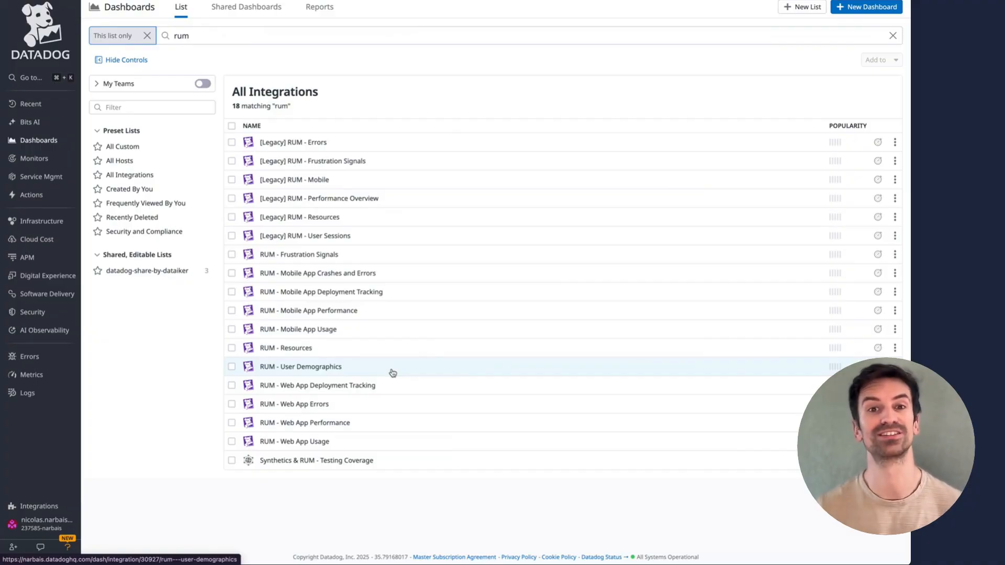
pyautogui.moveTo(298, 253)
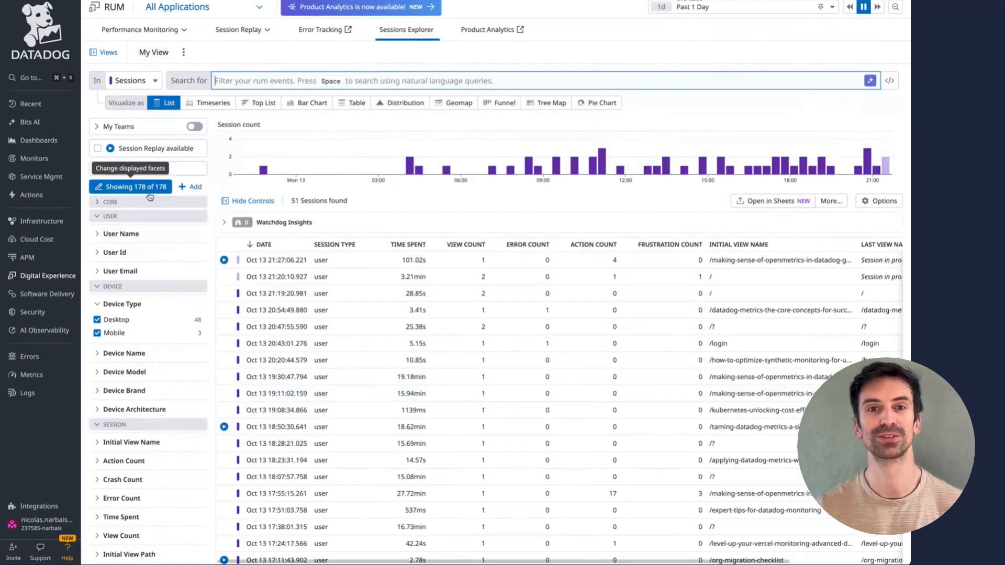
# Step: Search facets for 'fru' and raise the Session Frustration Count minimum above zero
pyautogui.write('has')
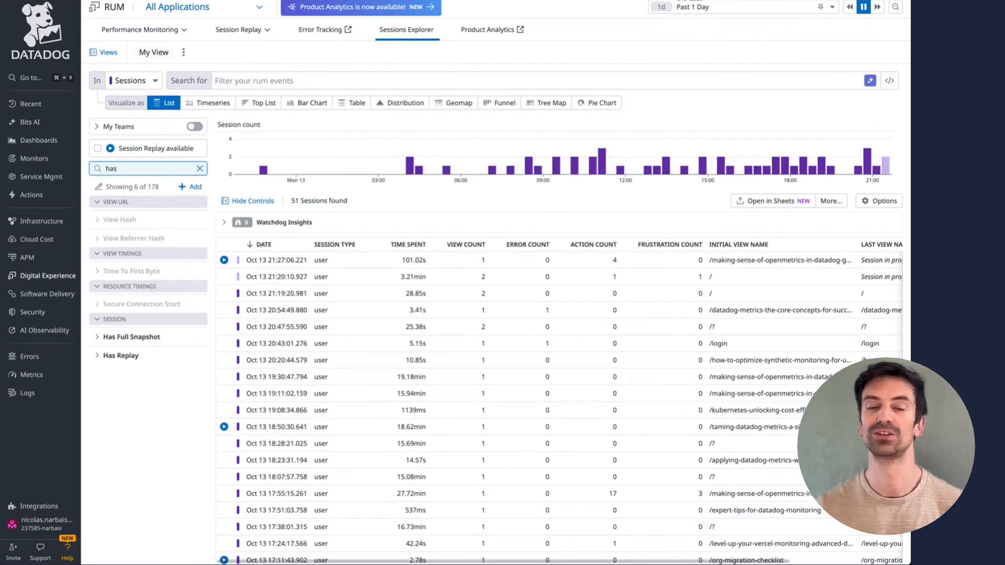
pyautogui.write('frust')
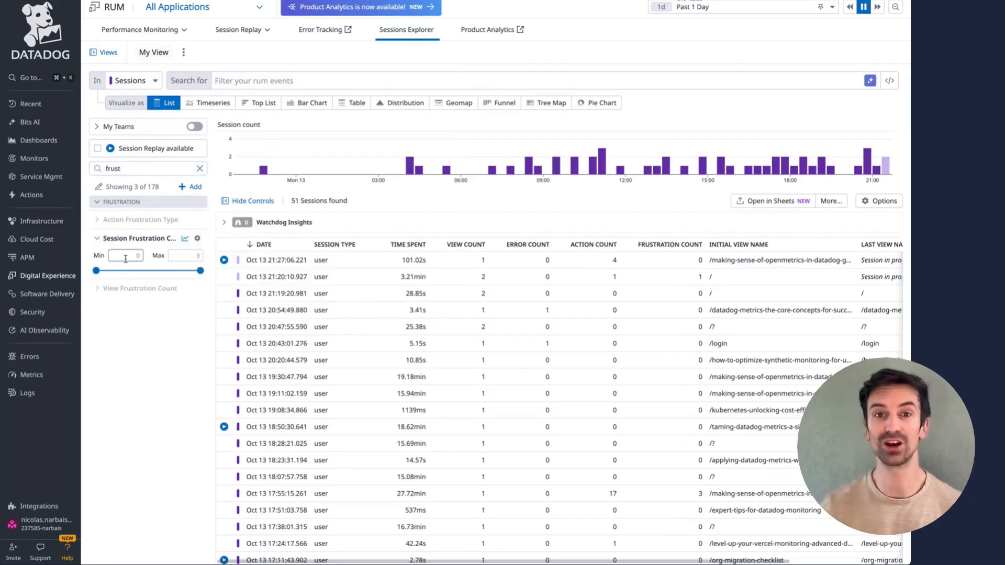
pyautogui.moveTo(97, 270); pyautogui.dragTo(103, 270)
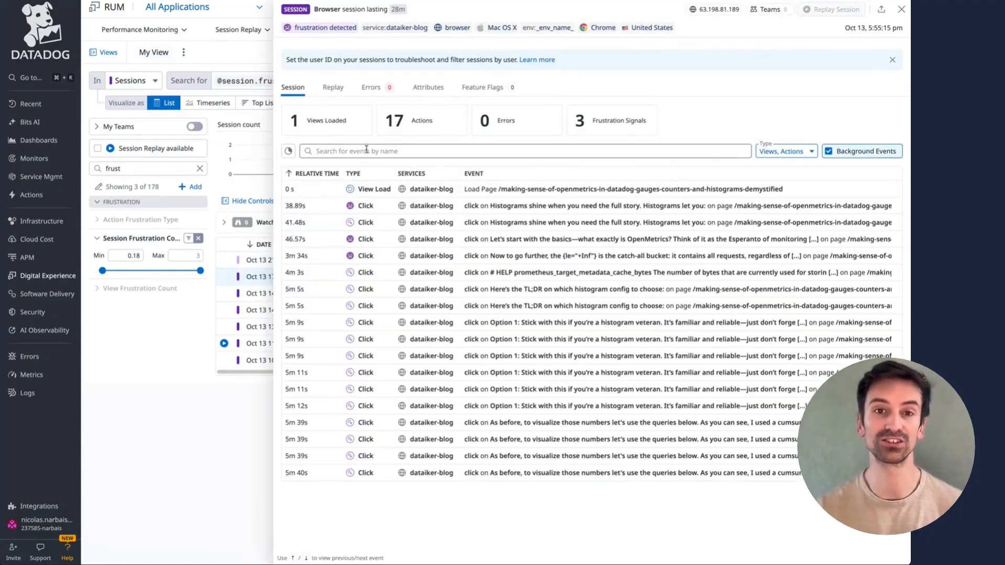
pyautogui.moveTo(366, 205)
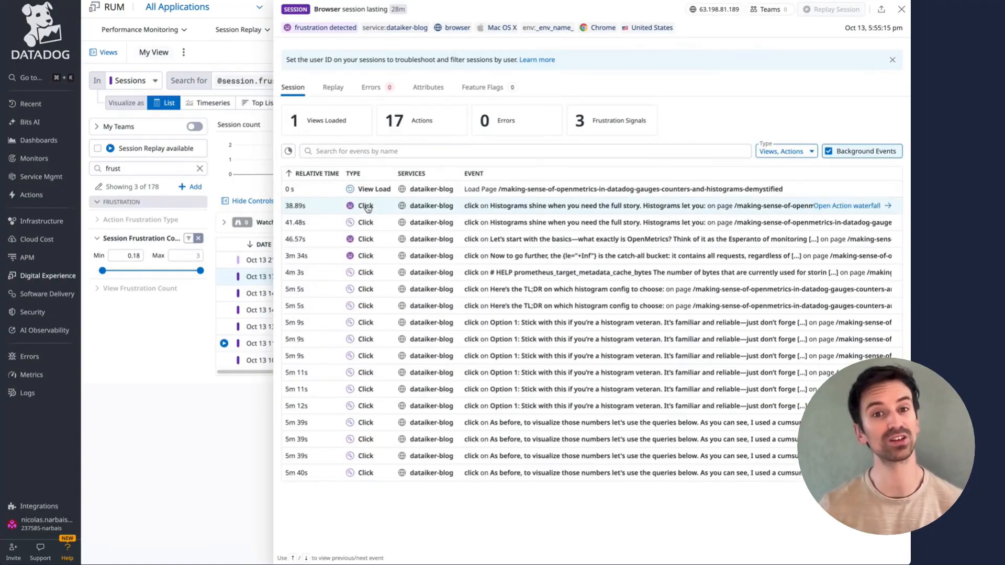
pyautogui.moveTo(718, 207)
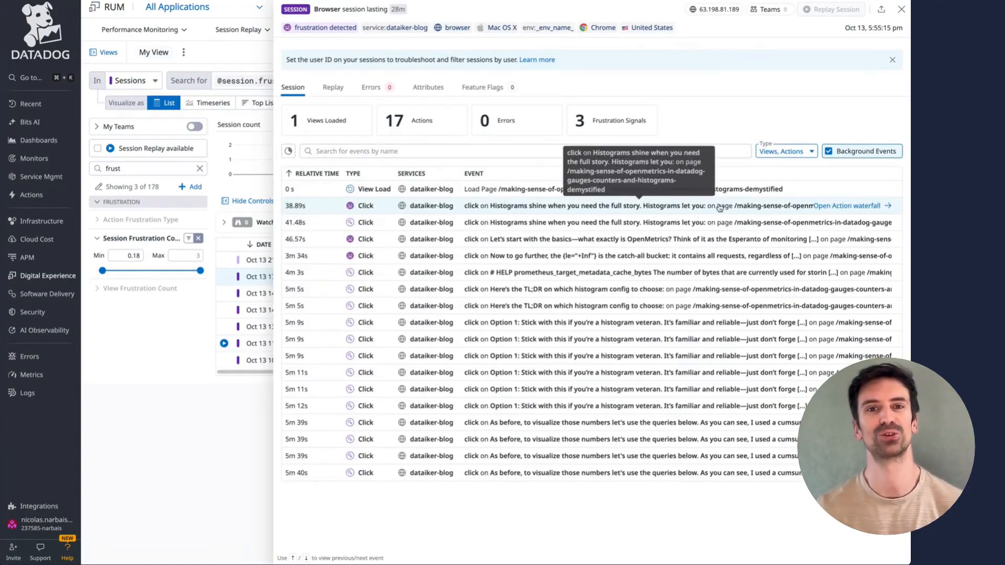
# Step: Inspect the session's first click action detail, then return to the 7 frustrated sessions
pyautogui.click(845, 205)
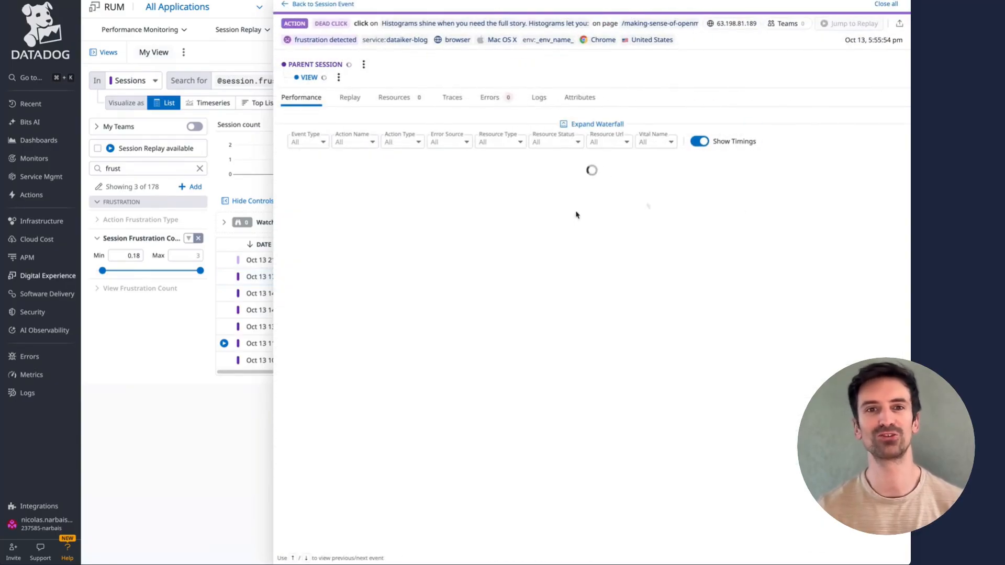
pyautogui.click(325, 40)
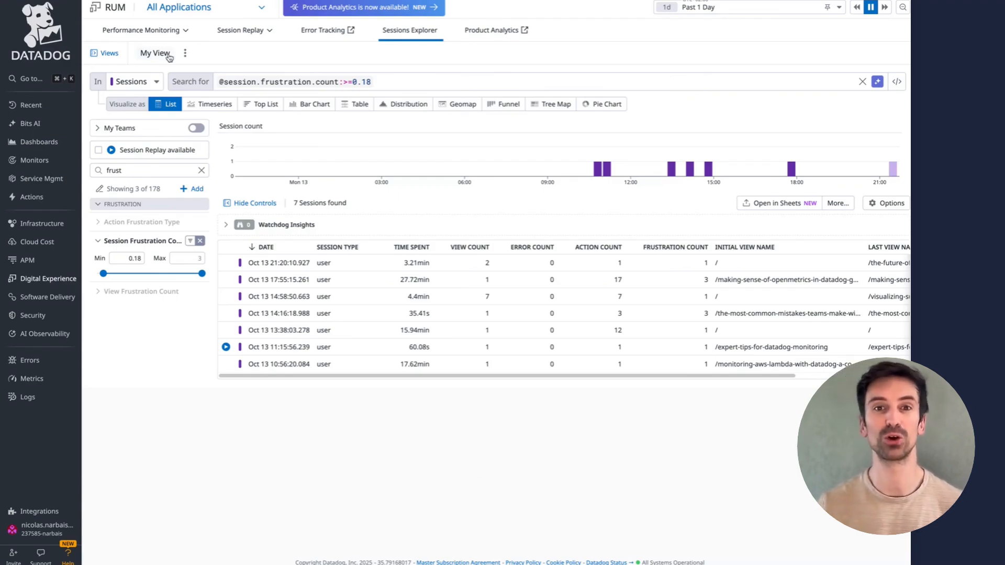
# Step: Show the blog-narbais performance summary with Core Web Vitals over the Past 2 Weeks
pyautogui.click(142, 29)
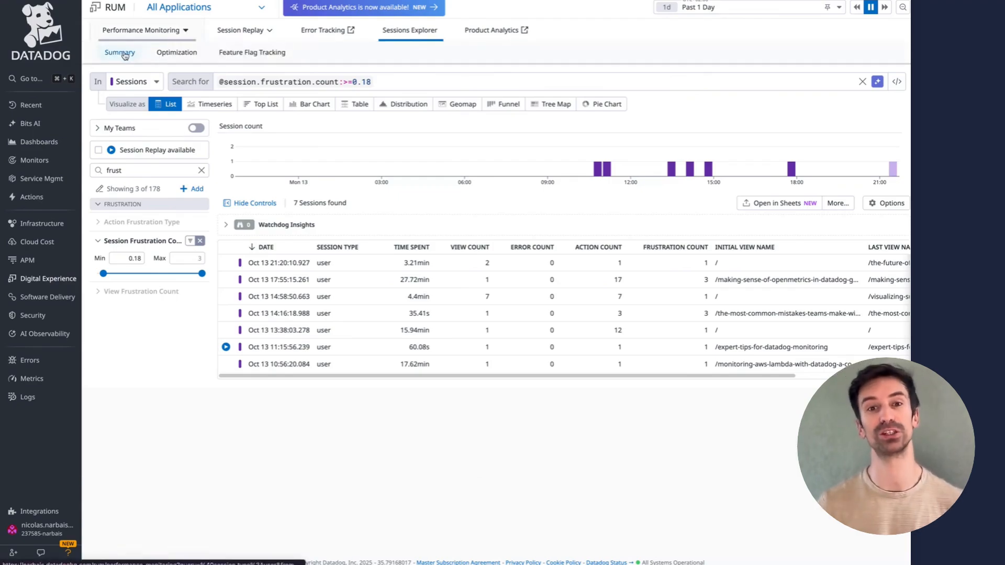
pyautogui.click(177, 7)
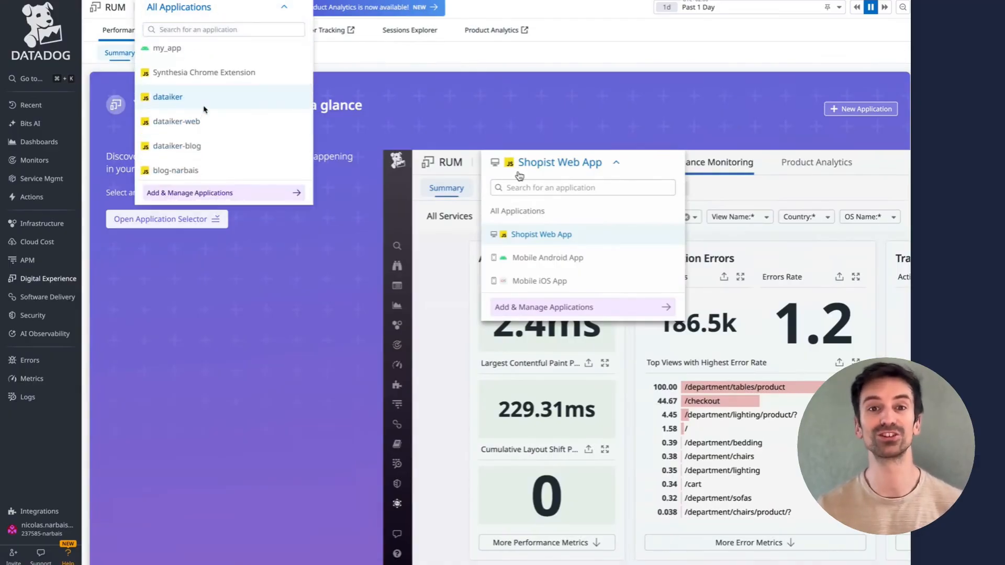
pyautogui.click(167, 97)
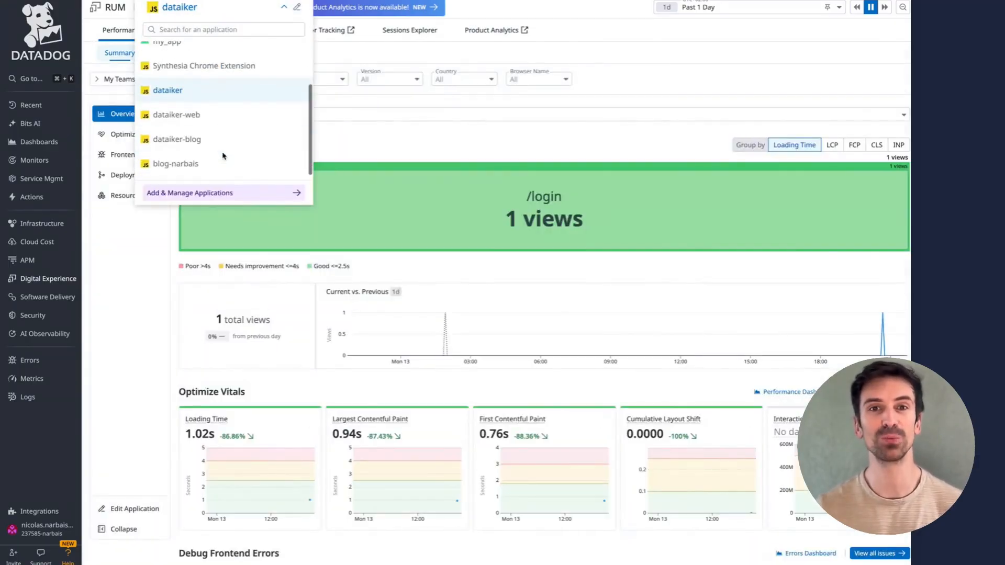
pyautogui.click(177, 163)
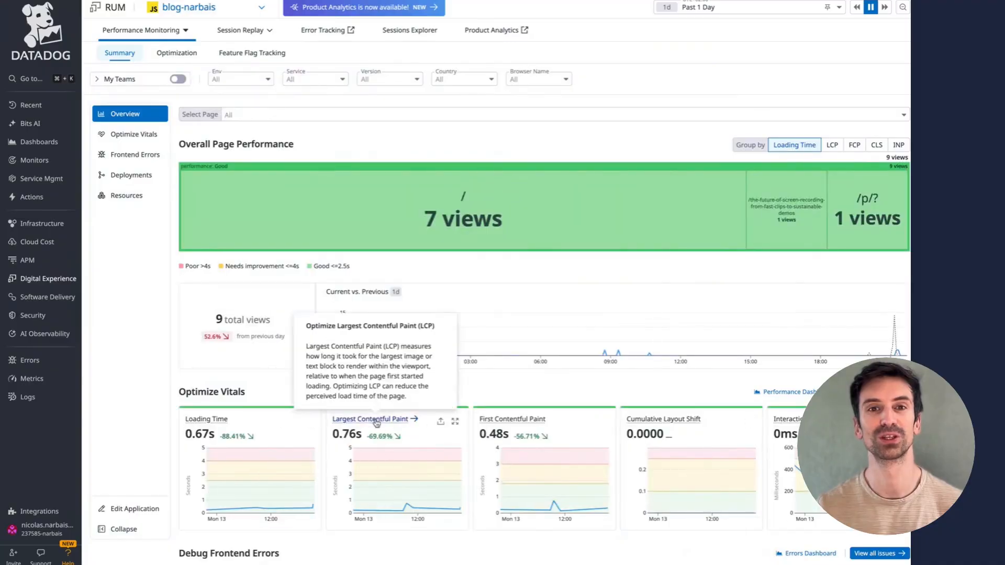
pyautogui.scroll(-3)
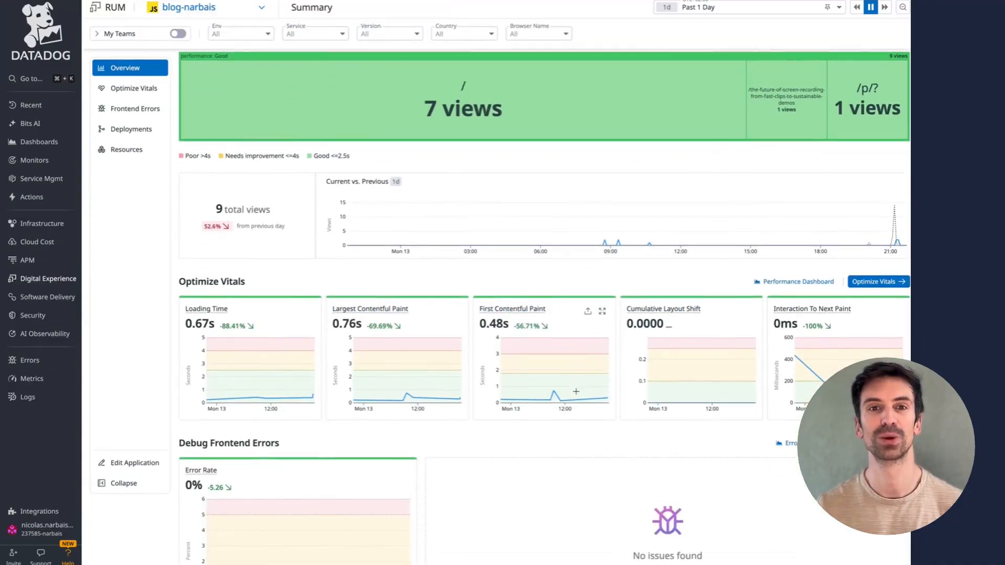
pyautogui.moveTo(369, 308)
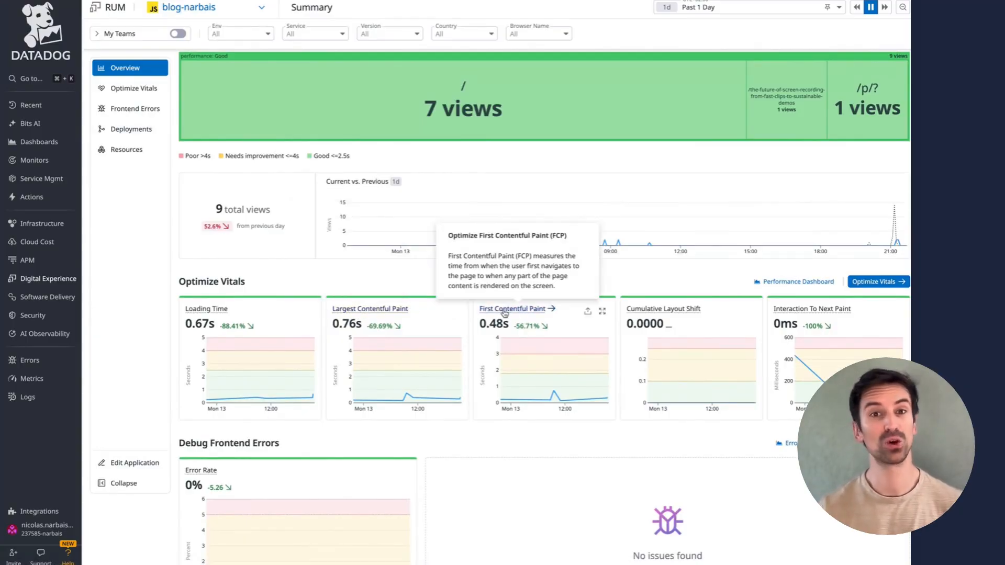
pyautogui.moveTo(663, 310)
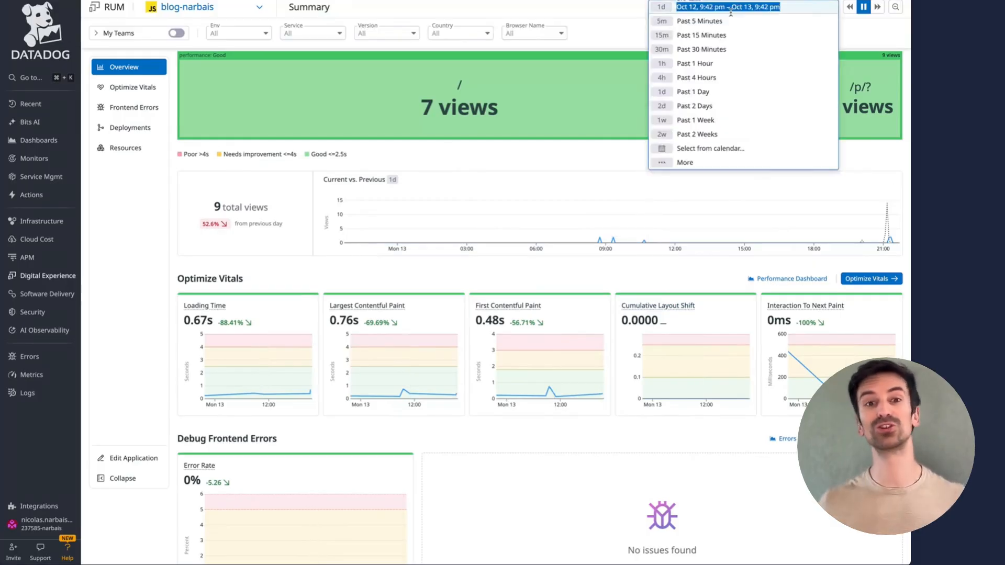
pyautogui.click(697, 133)
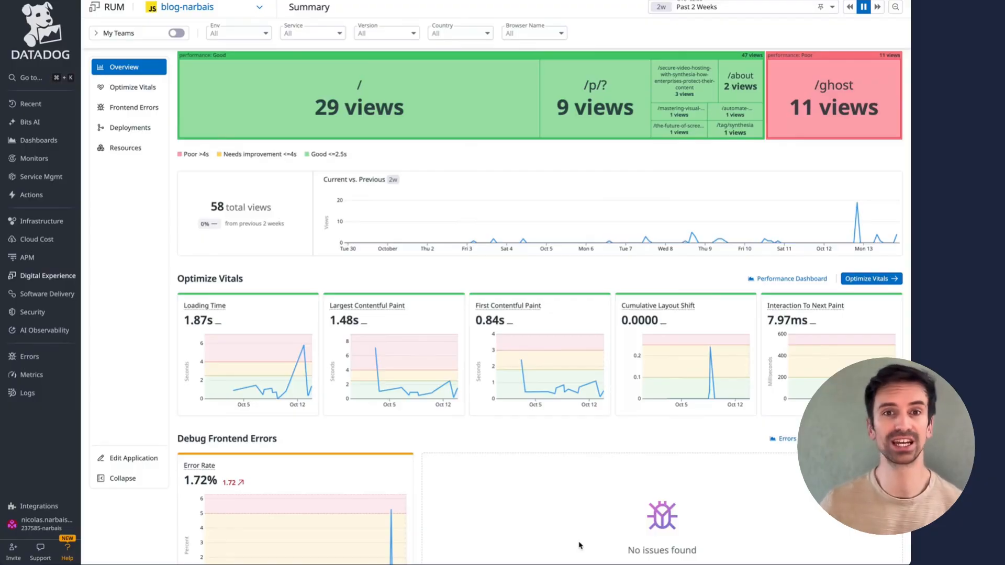
pyautogui.moveTo(275, 250)
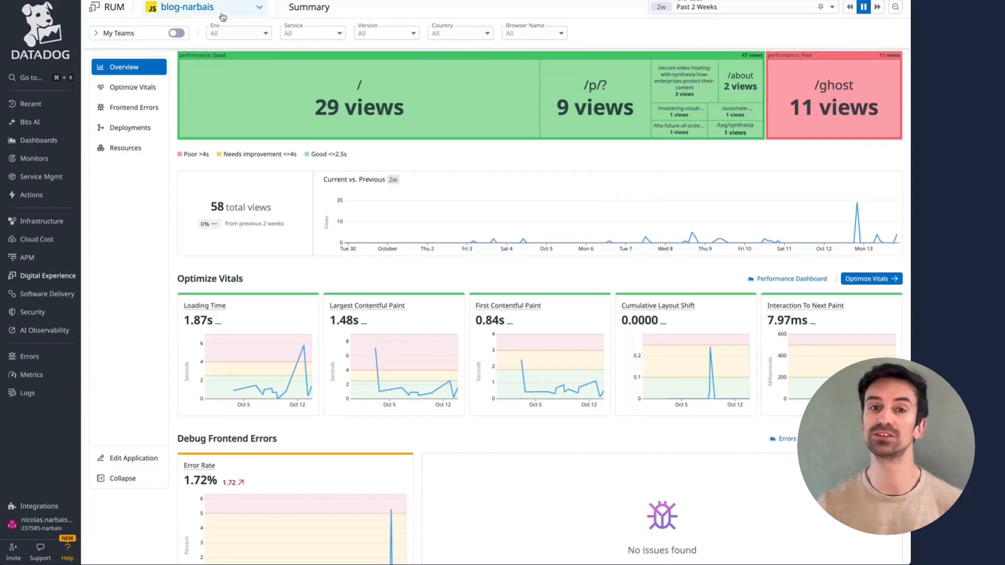
# Step: Review the per-view web vitals Optimization table, then head toward the RUM Explorer
pyautogui.click(205, 7)
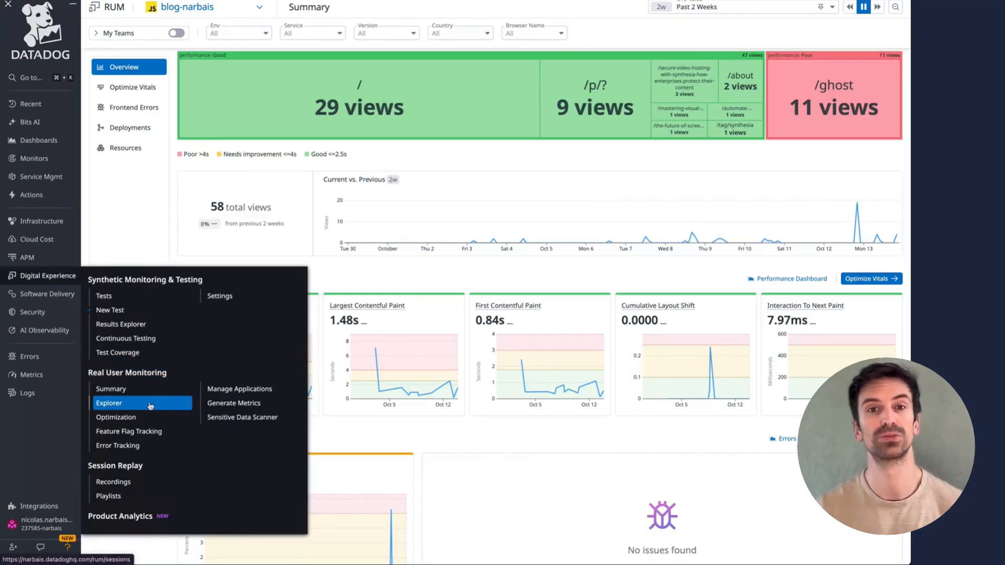
pyautogui.click(116, 418)
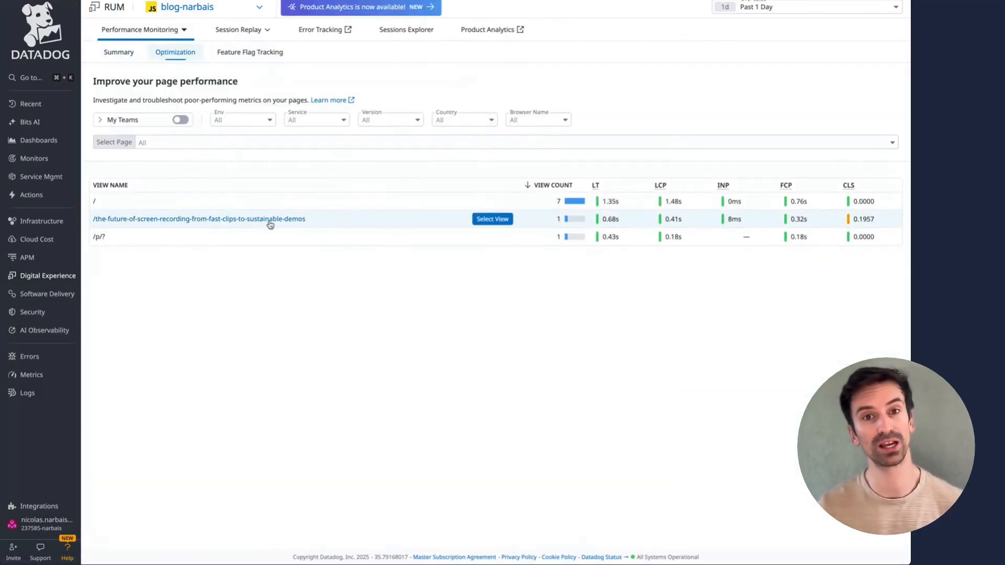
pyautogui.click(186, 7)
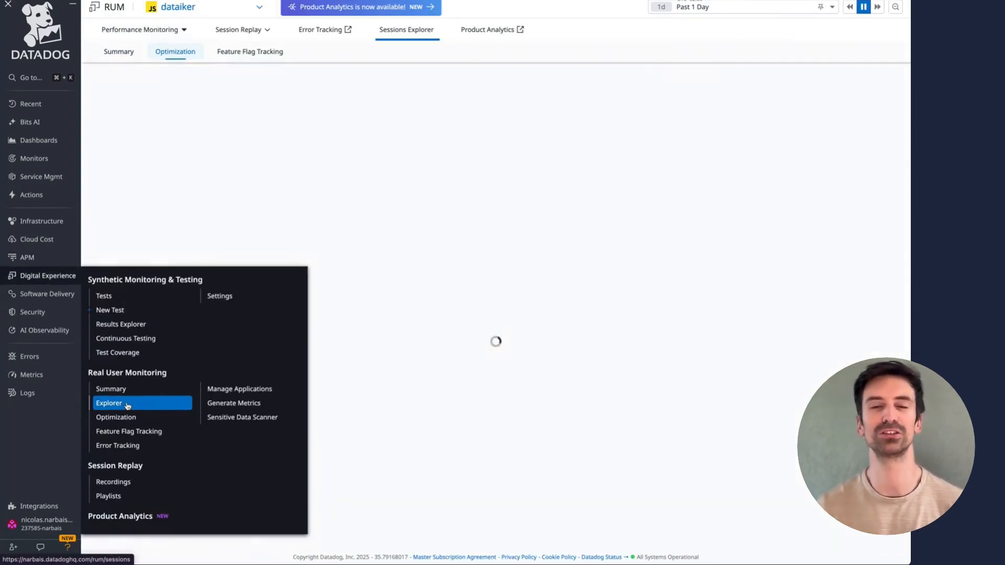
# Step: Open a dataiker session showing the /console/categories/coverage_quality view load and list the RUM event types
pyautogui.click(108, 401)
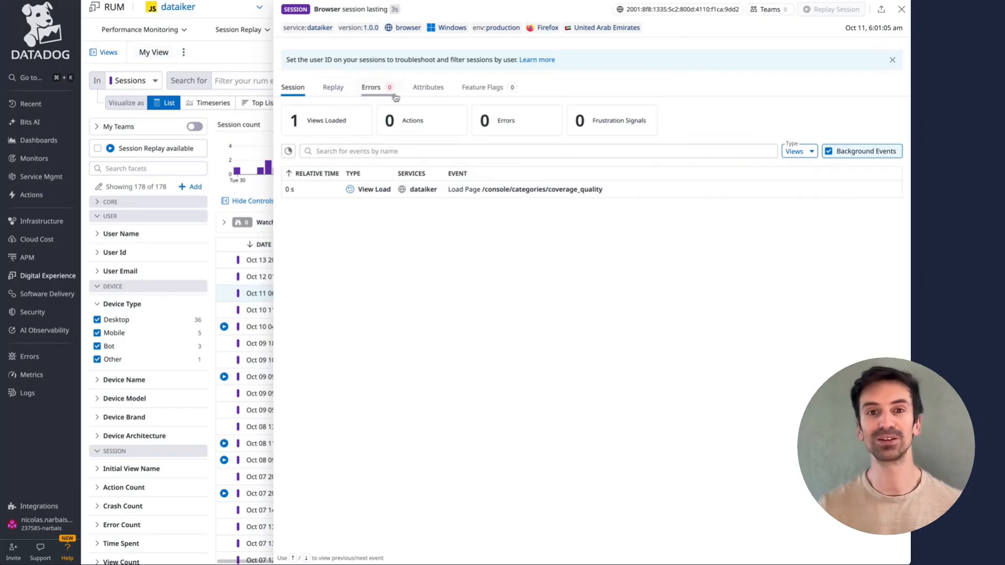
pyautogui.click(133, 81)
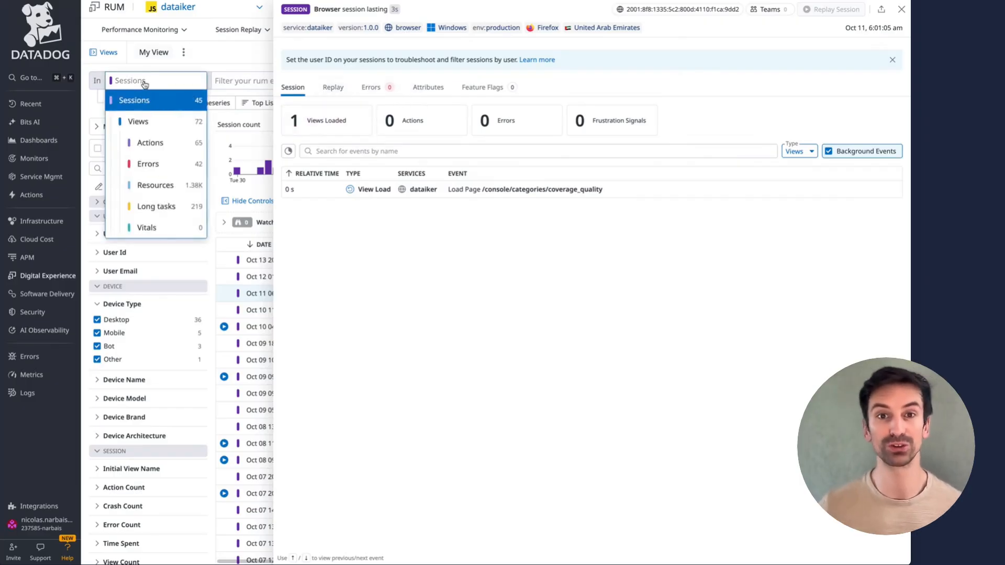